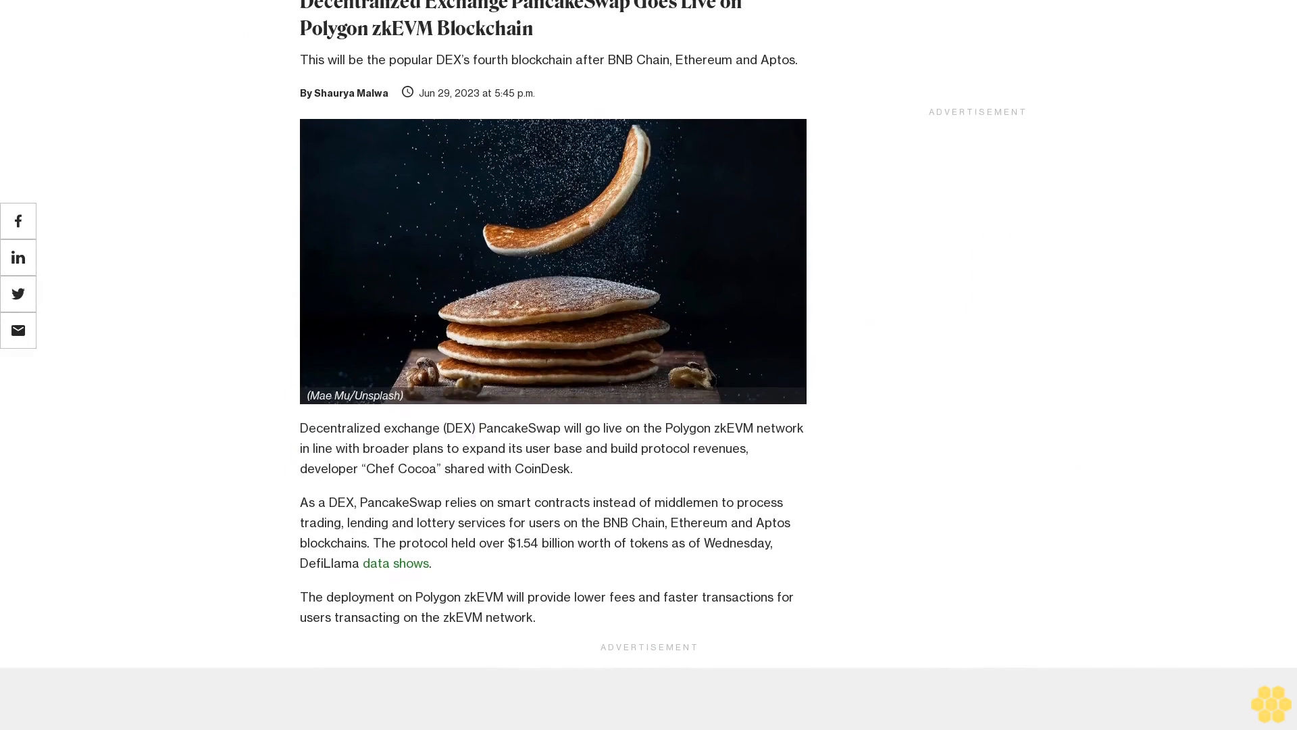
{"action": "scroll", "scroll_direction": "down", "scroll_amount": 3}
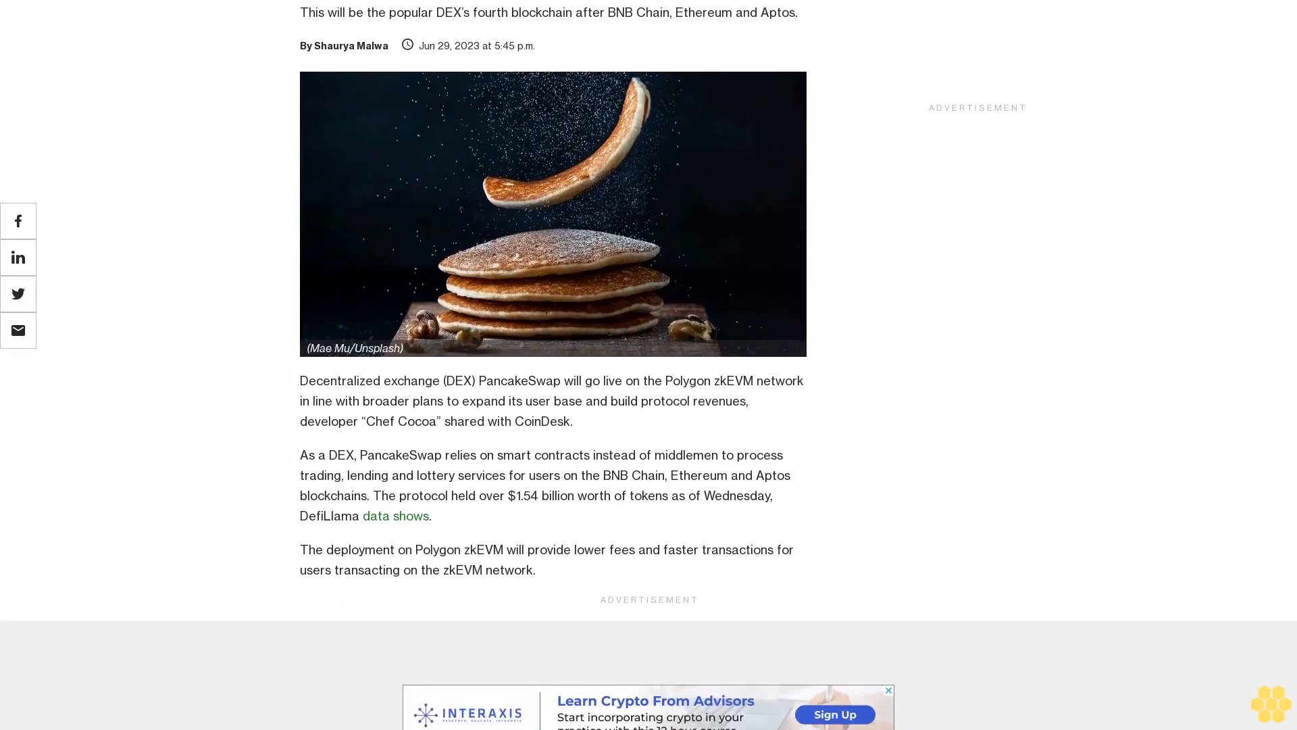
{"action": "scroll", "scroll_direction": "down", "scroll_amount": 3}
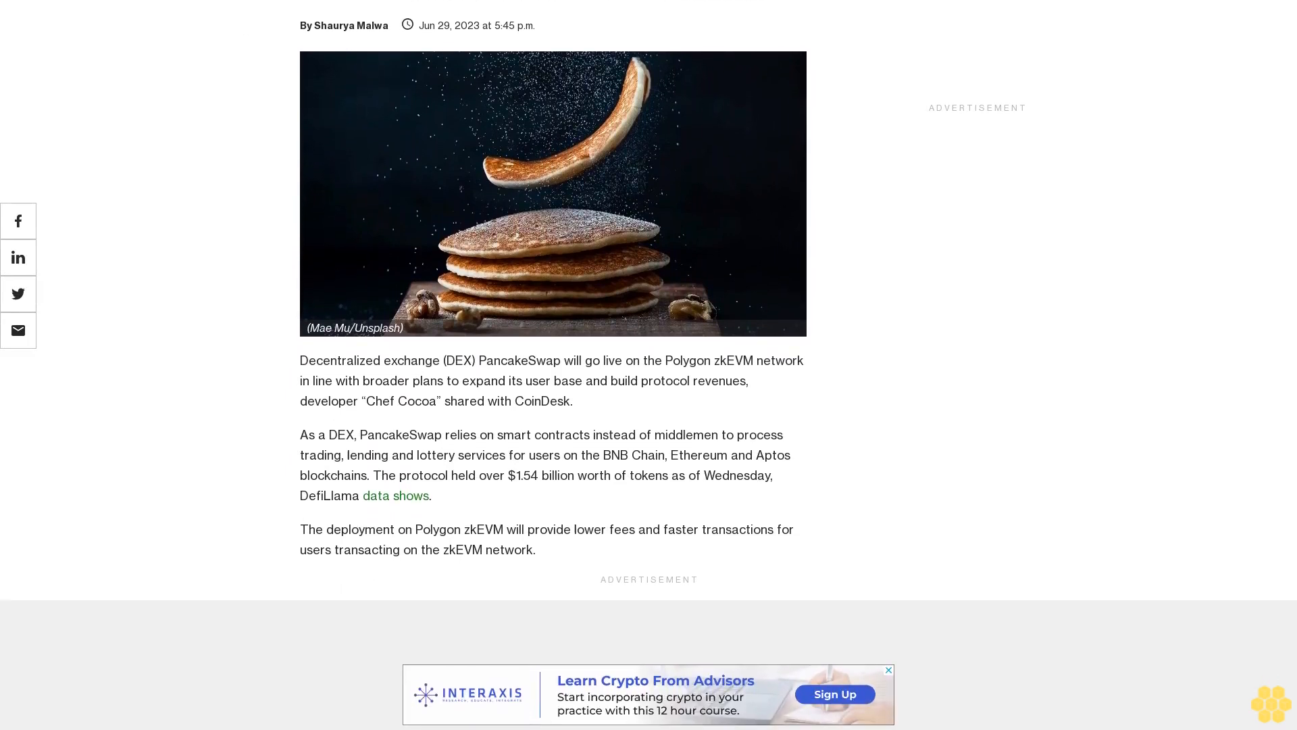
{"action": "scroll", "scroll_direction": "down", "scroll_amount": 3}
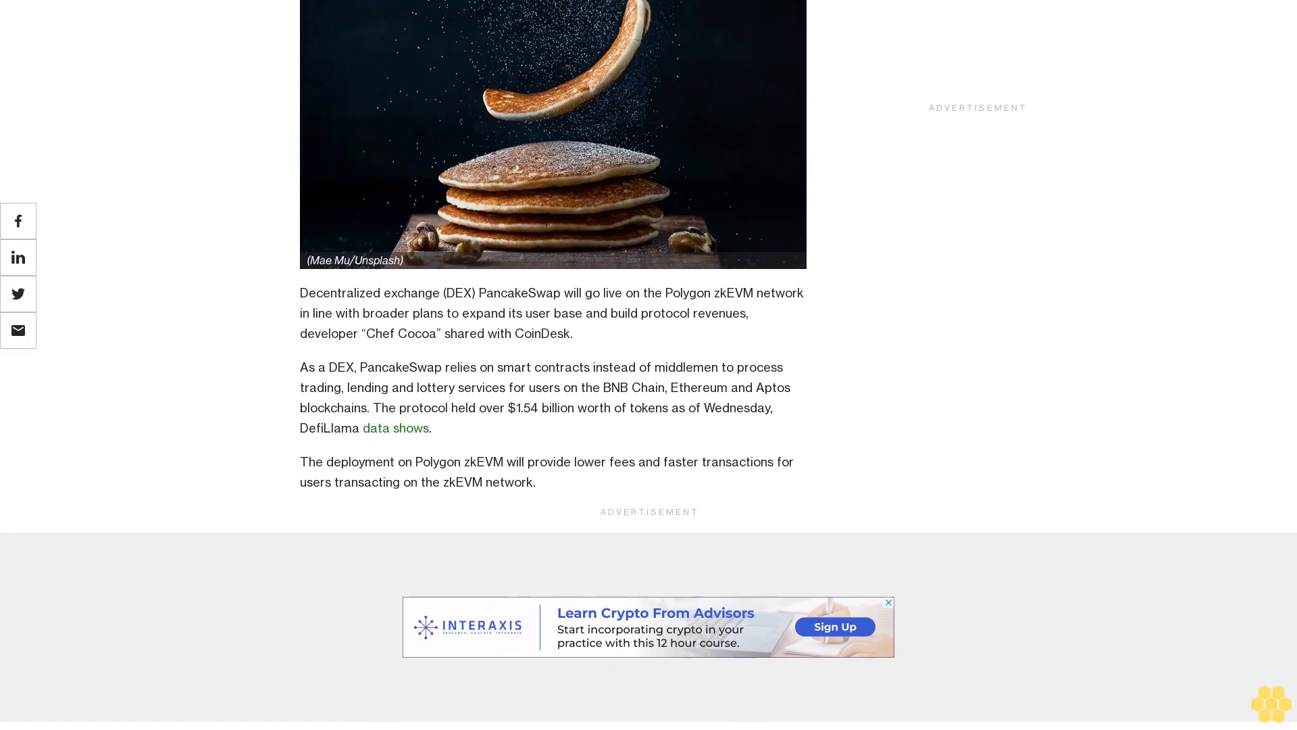
{"action": "scroll", "scroll_direction": "down", "scroll_amount": 3}
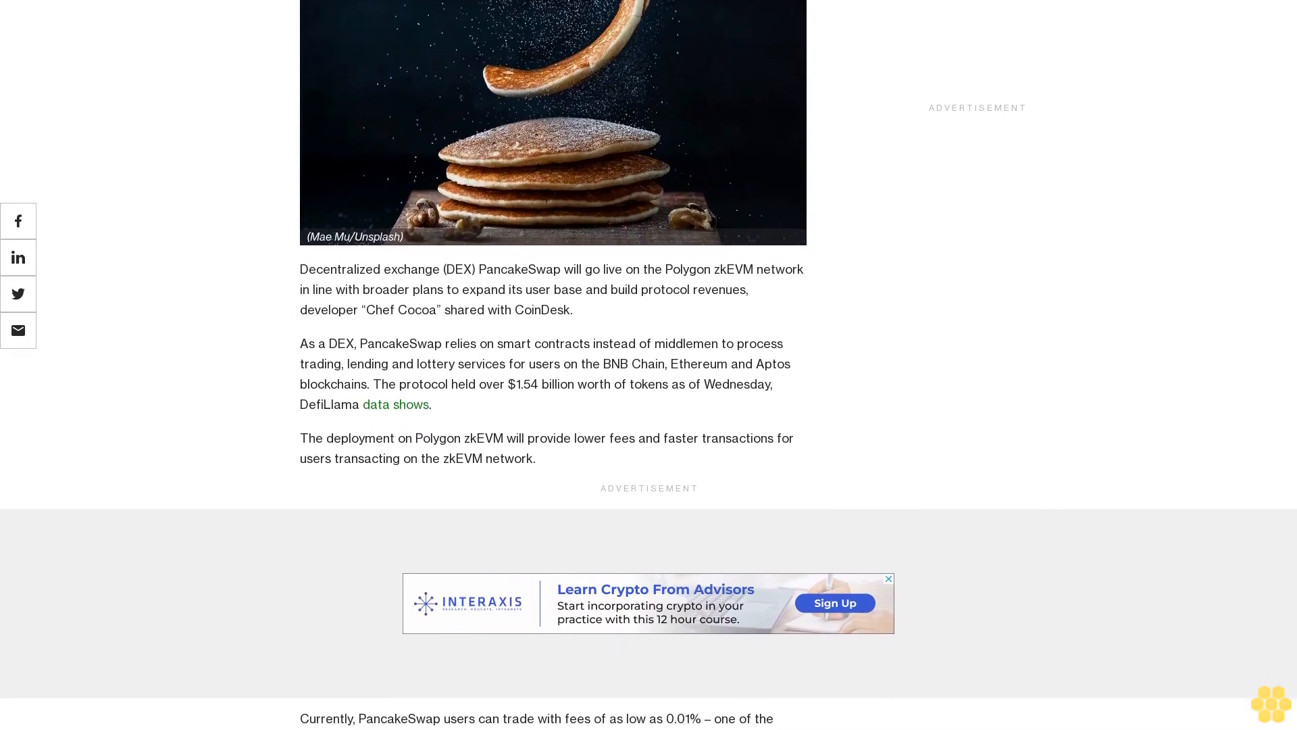
{"action": "scroll", "scroll_direction": "down", "scroll_amount": 3}
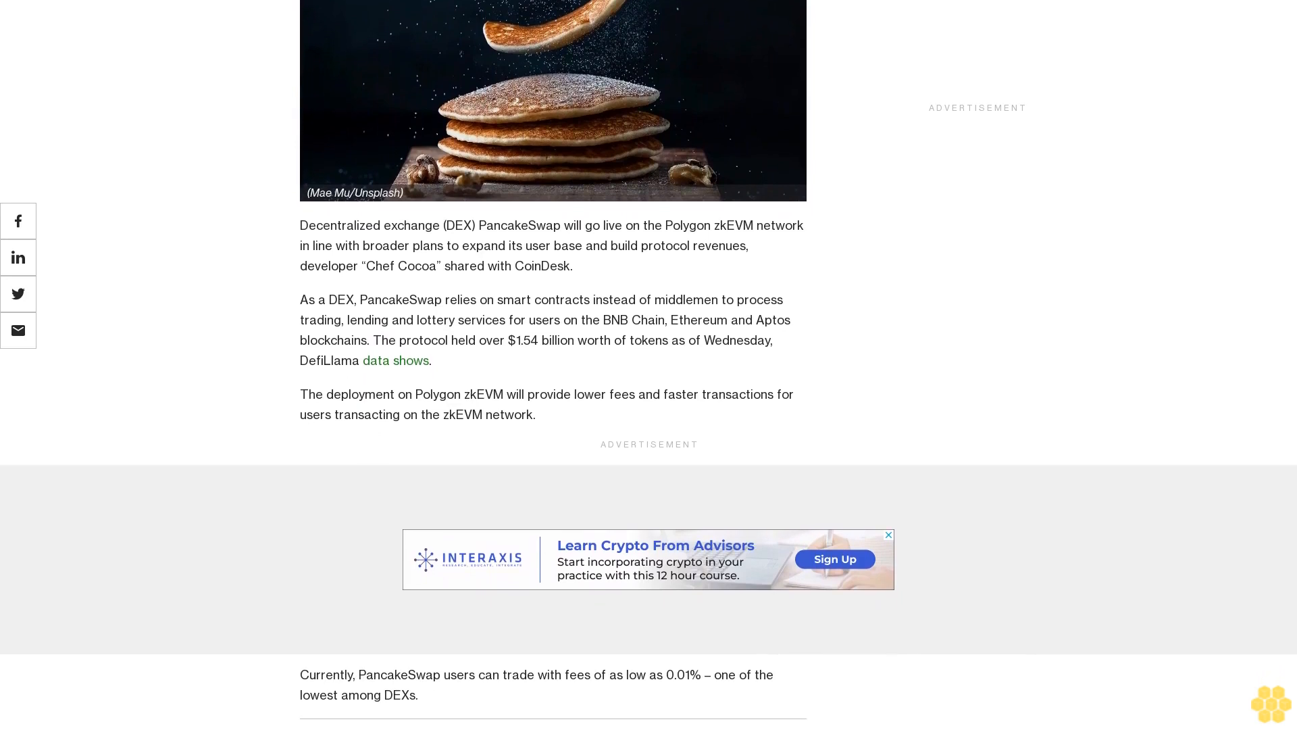
{"action": "scroll", "scroll_direction": "down", "scroll_amount": 3}
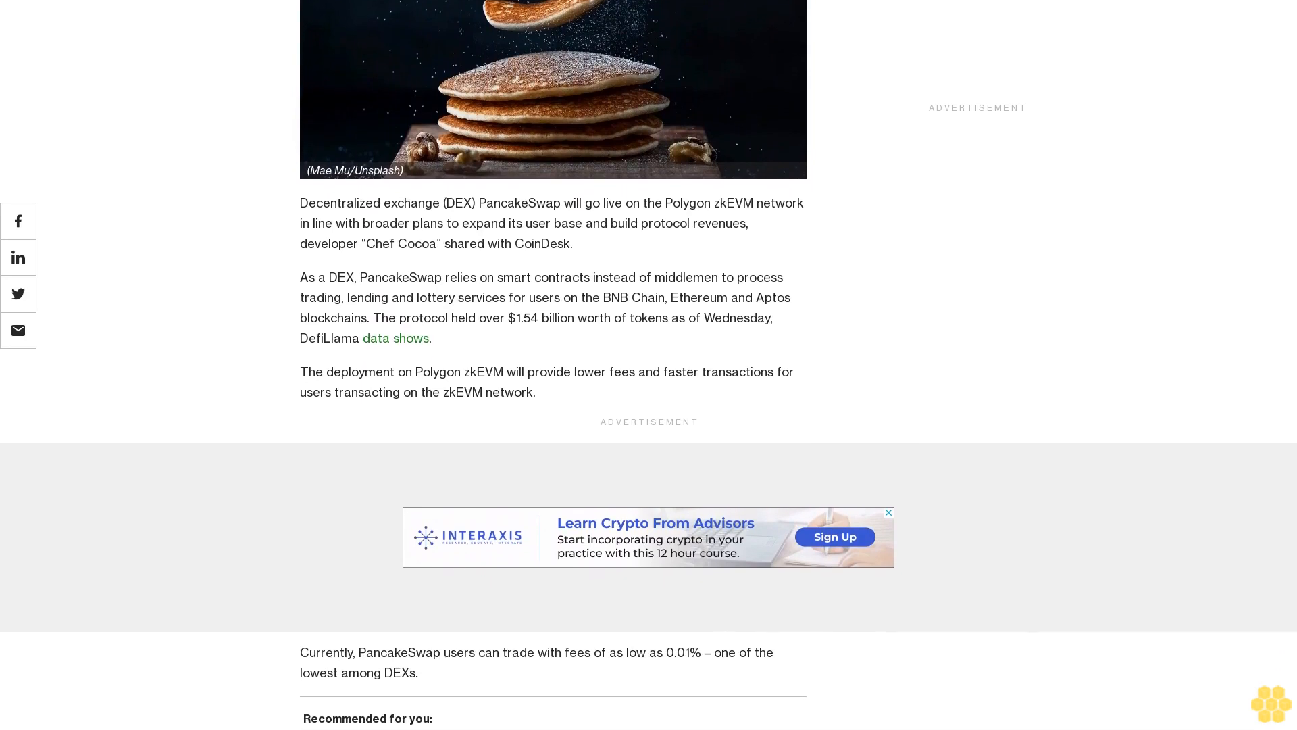
{"action": "scroll", "scroll_direction": "down", "scroll_amount": 3}
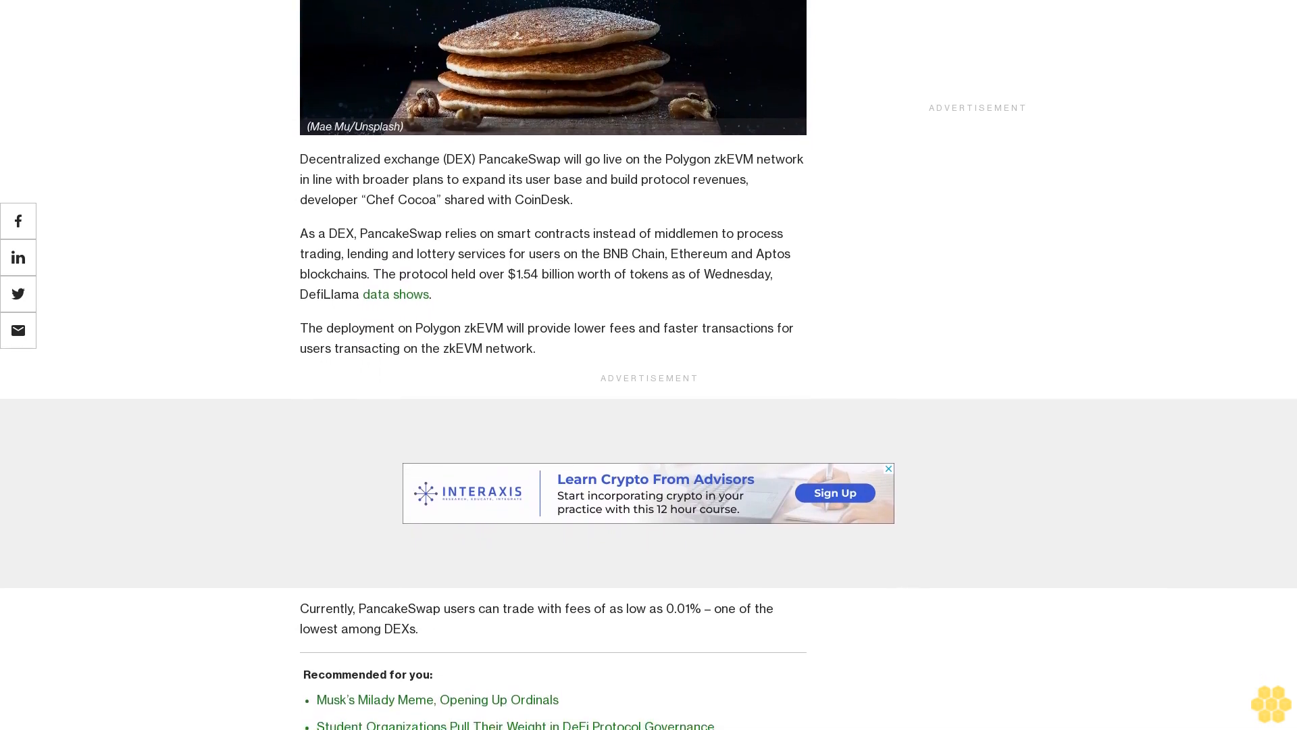
{"action": "scroll", "scroll_direction": "down", "scroll_amount": 3}
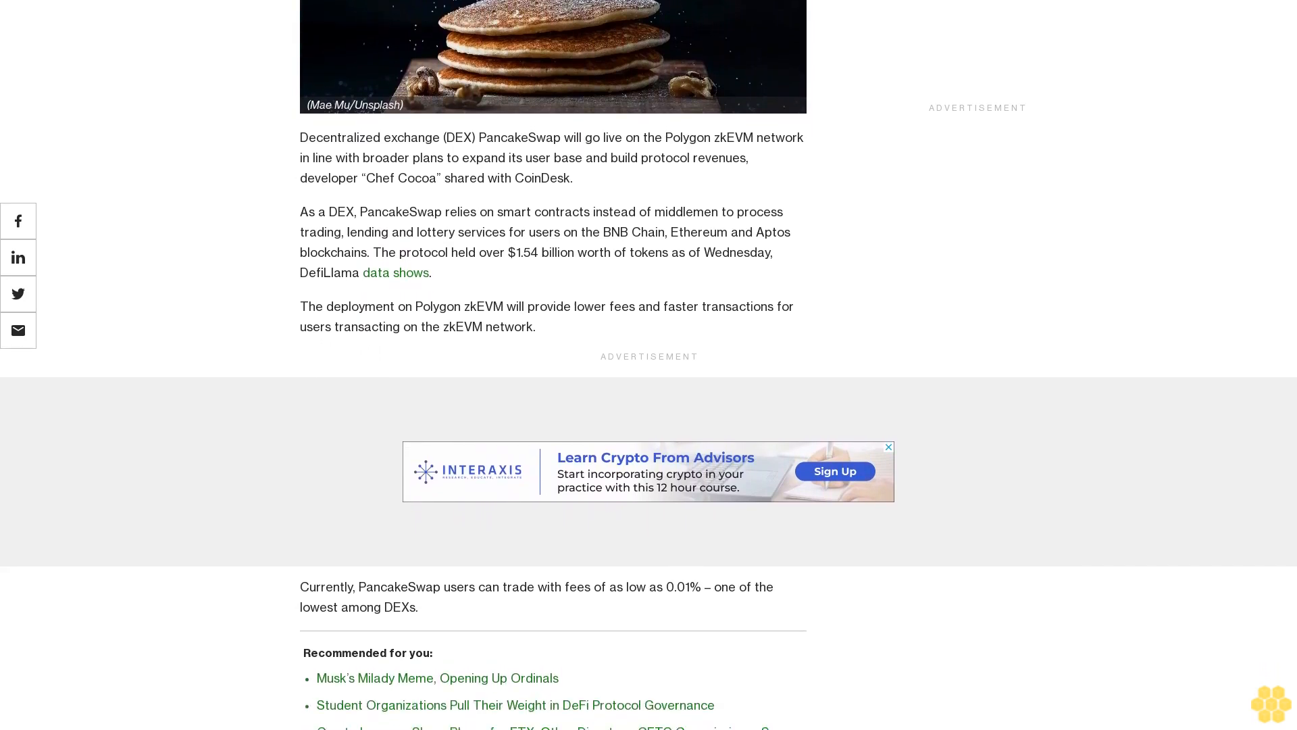
{"action": "scroll", "scroll_direction": "down", "scroll_amount": 3}
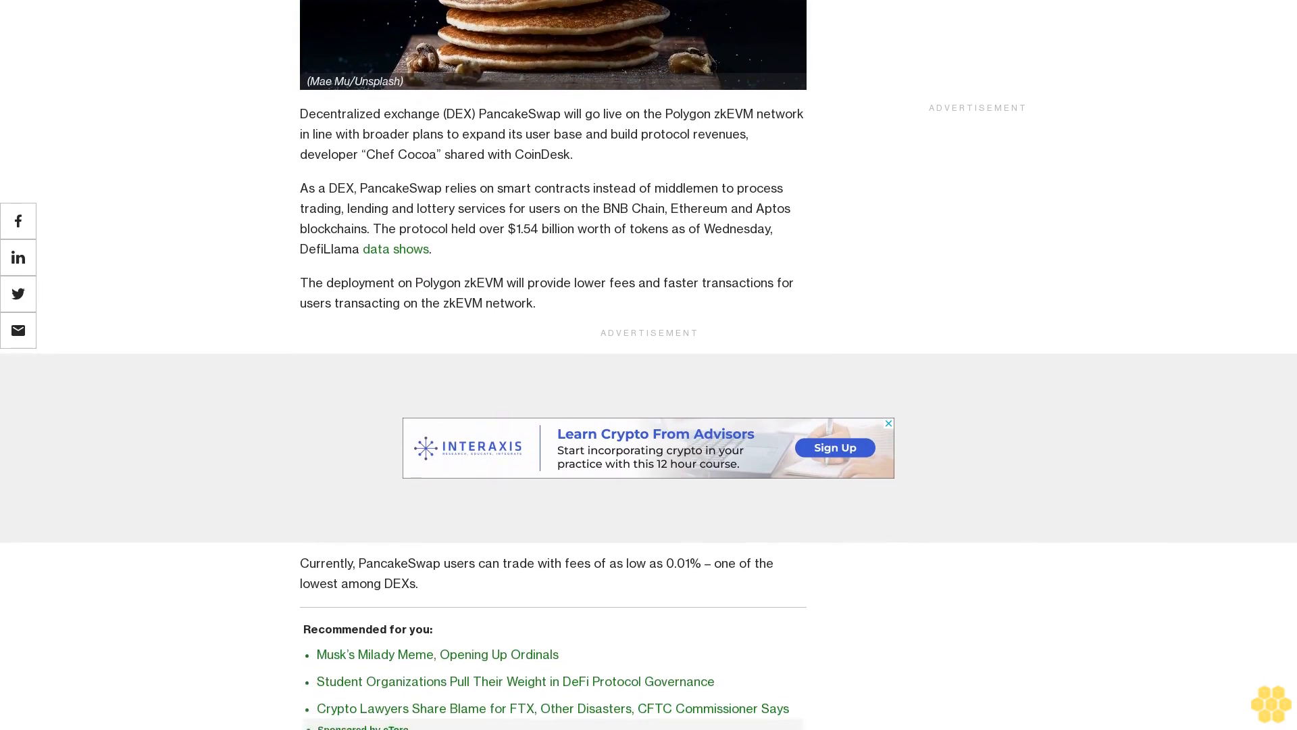
{"action": "scroll", "scroll_direction": "down", "scroll_amount": 3}
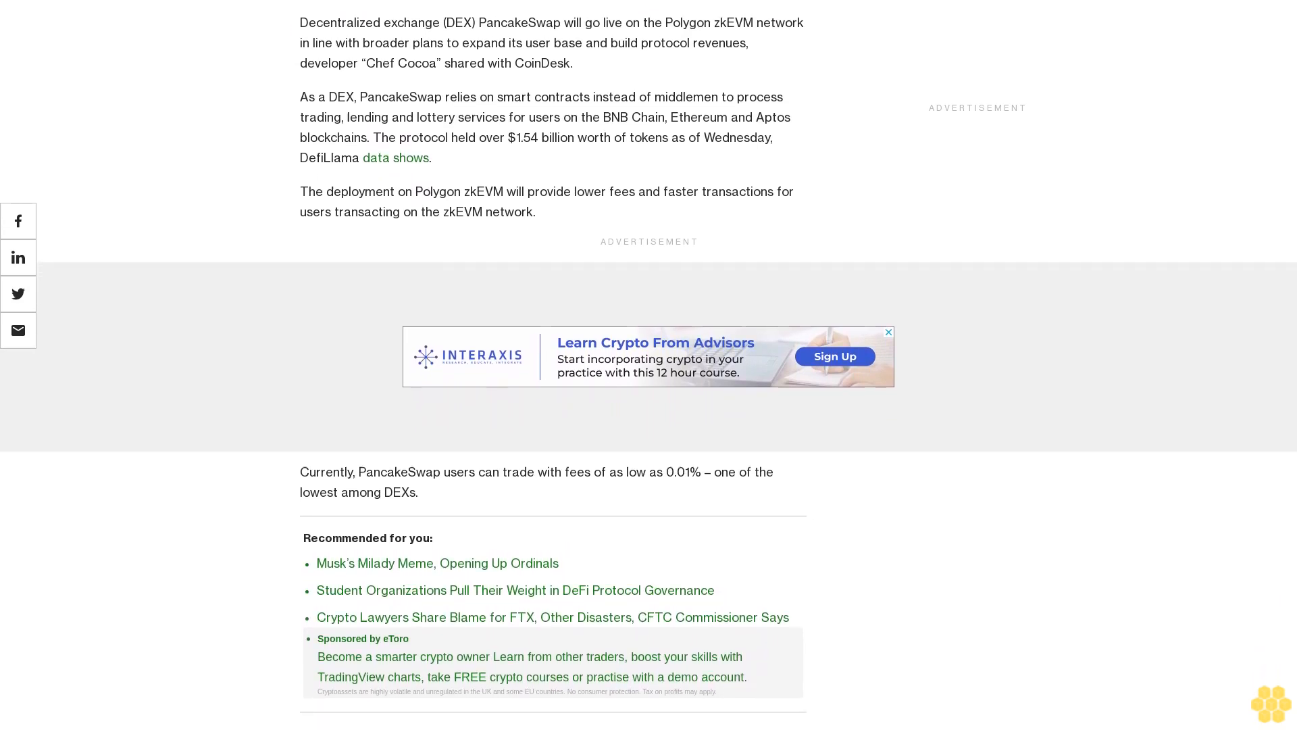
{"action": "scroll", "scroll_direction": "down", "scroll_amount": 3}
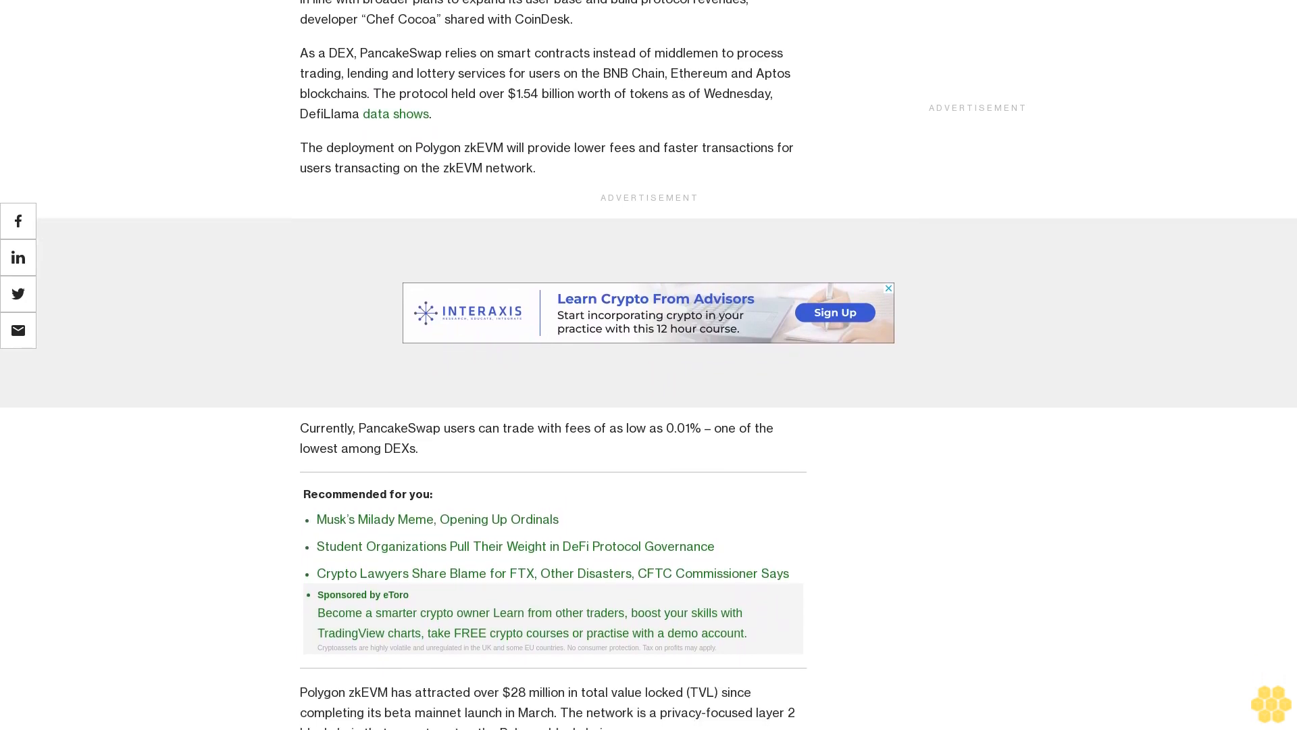
{"action": "scroll", "scroll_direction": "down", "scroll_amount": 3}
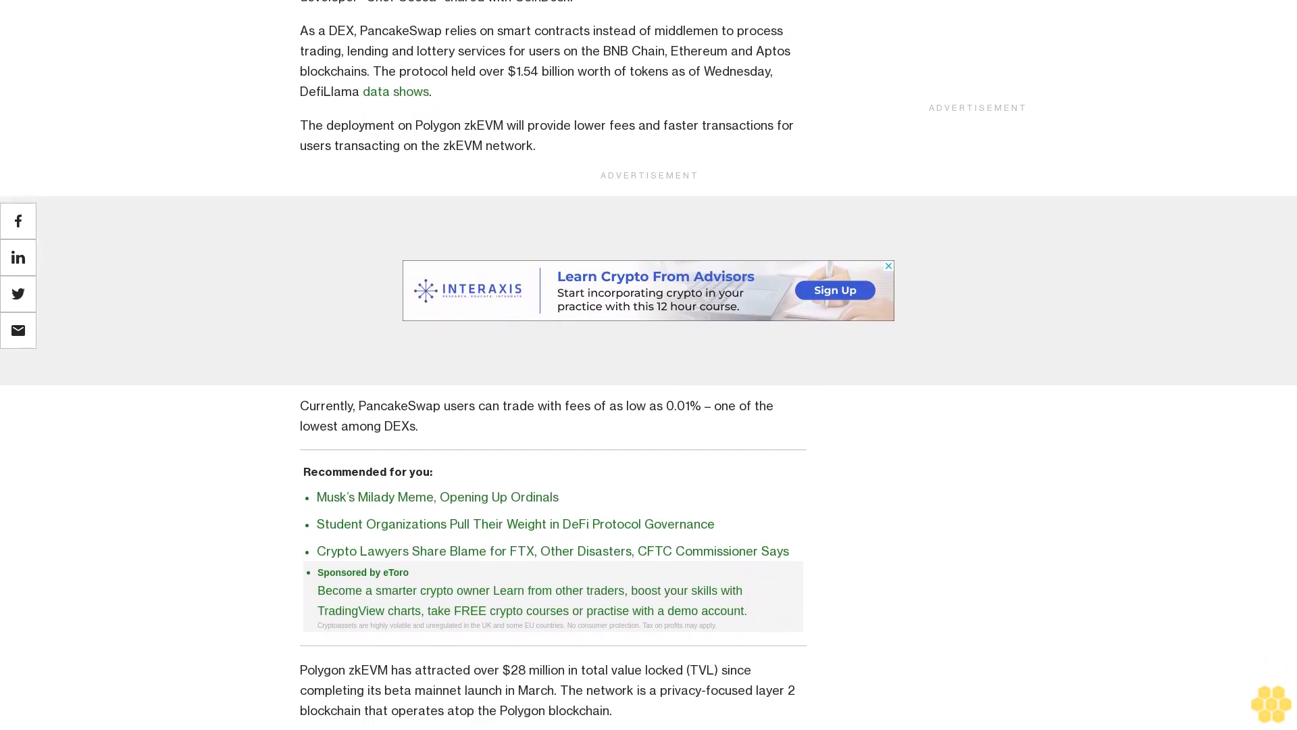